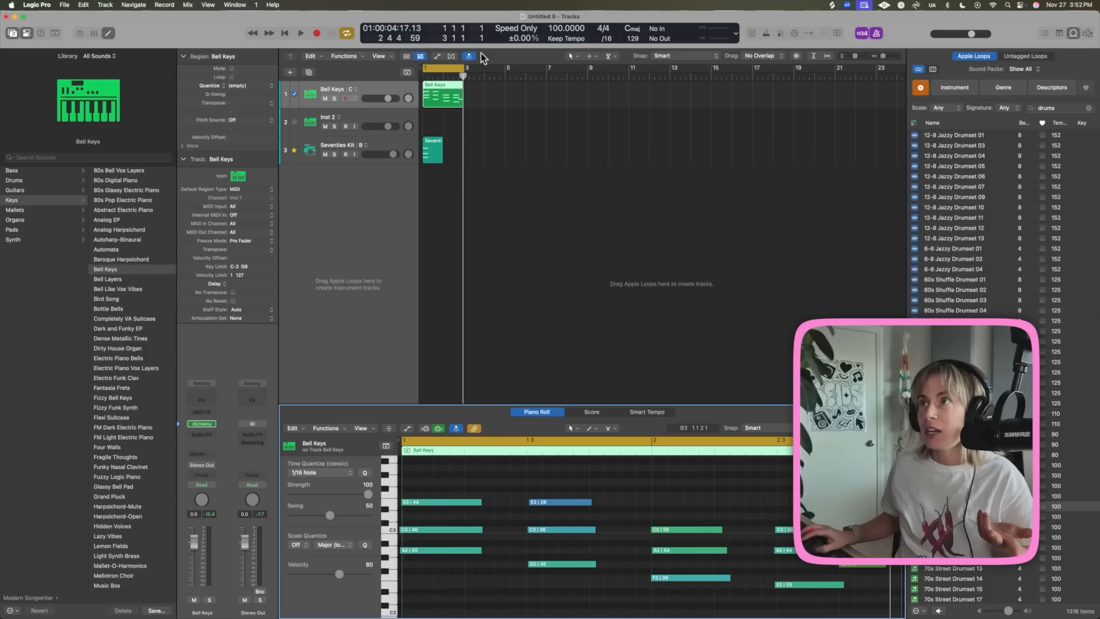
After a brief playback check, uncheck Simple Mode in the metronome's long-press menu.
click(300, 32)
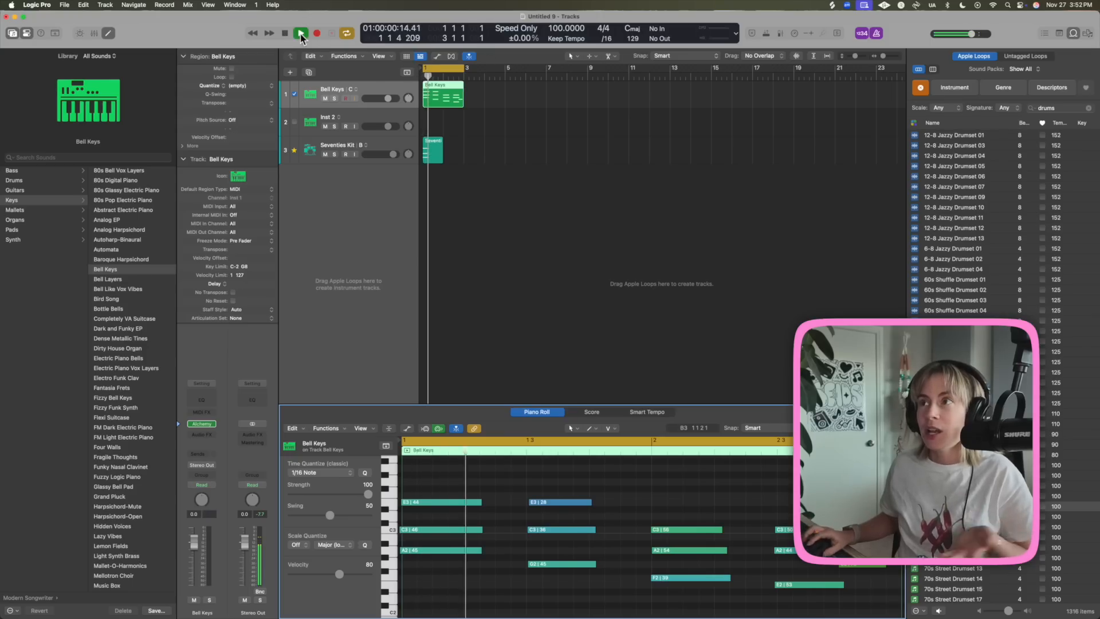
click(300, 32)
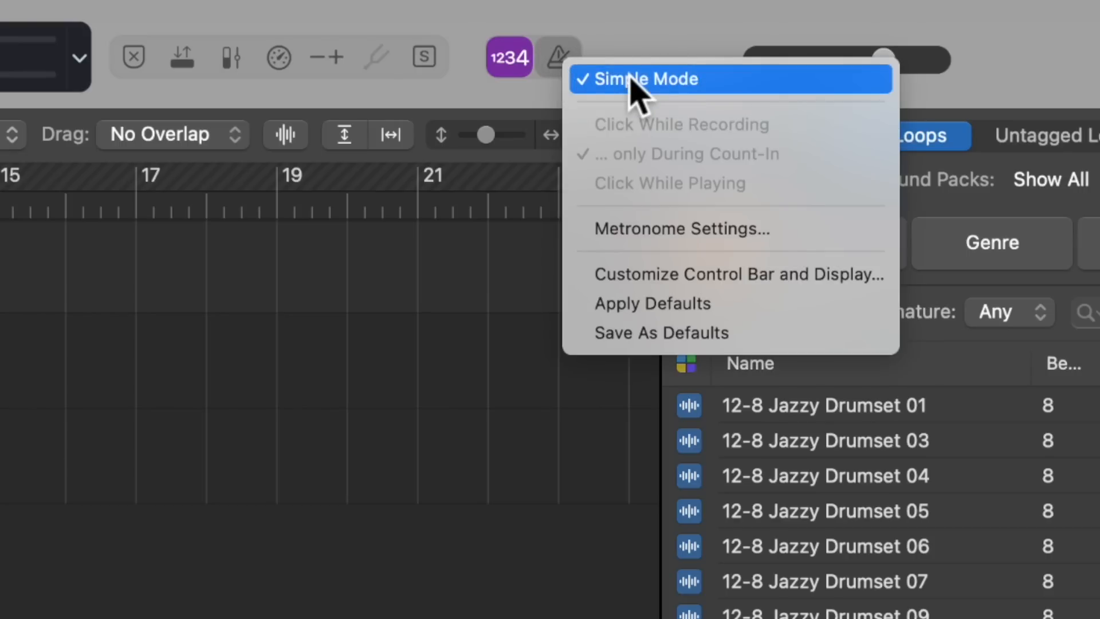
click(646, 79)
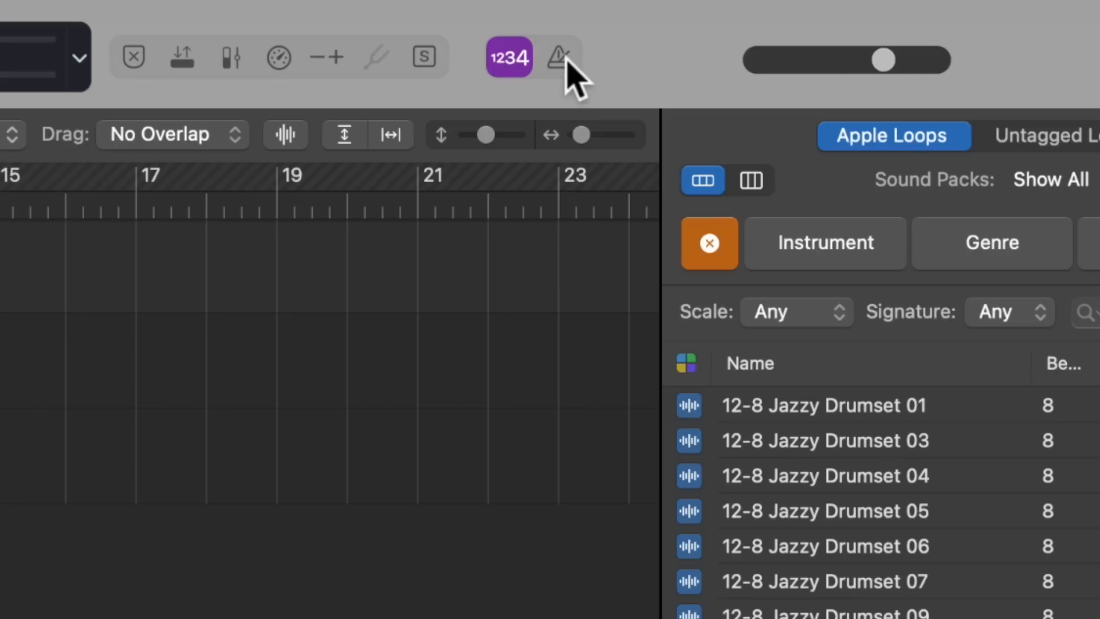
click(559, 57)
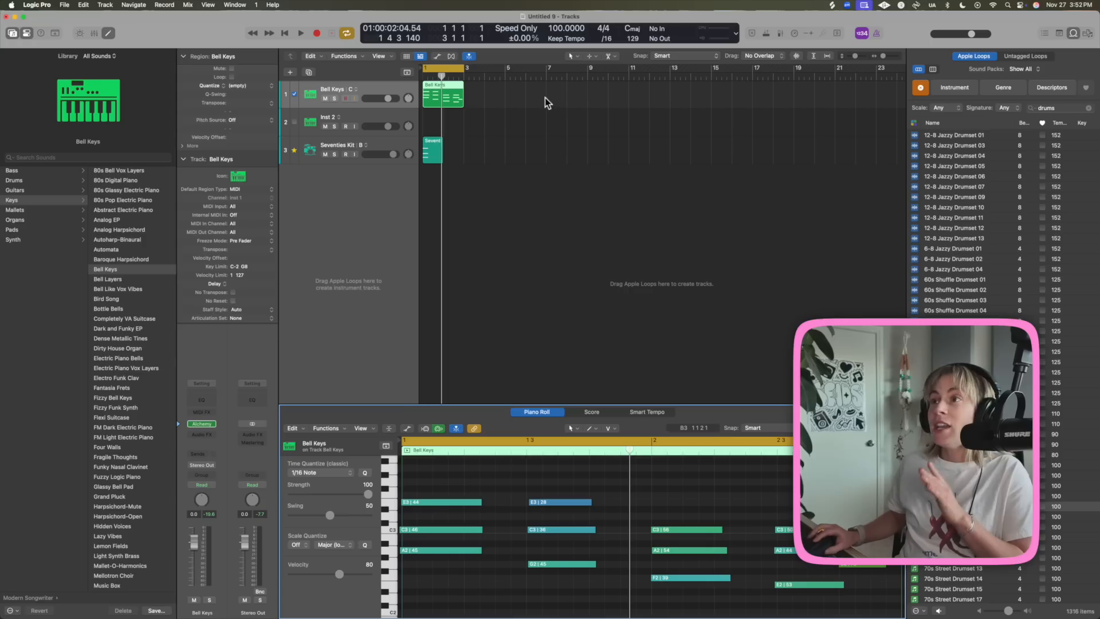
click(300, 32)
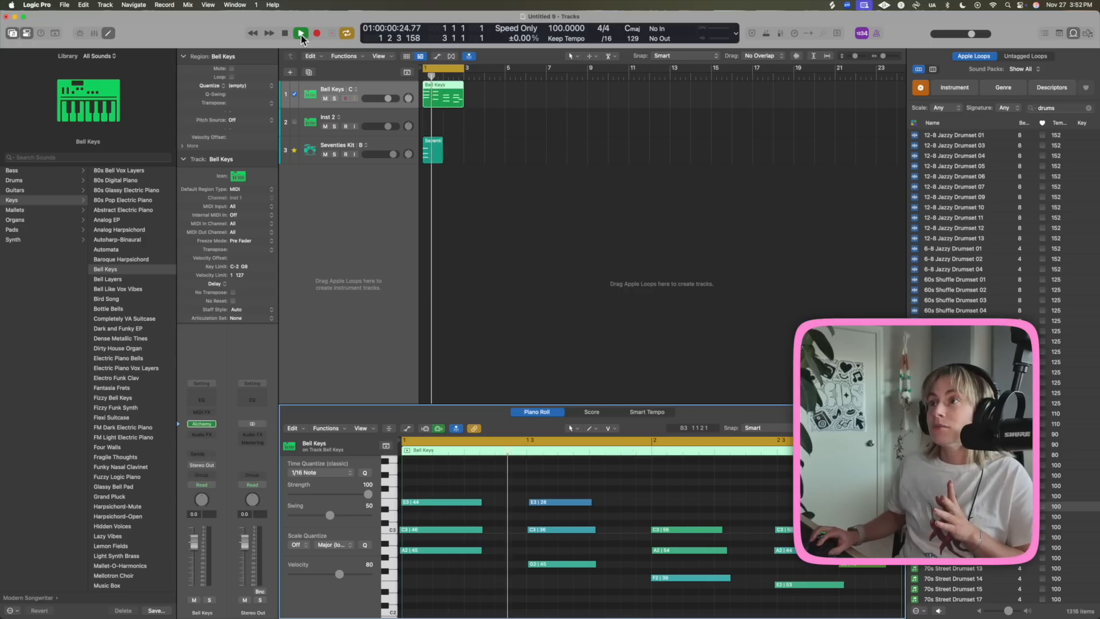
click(300, 32)
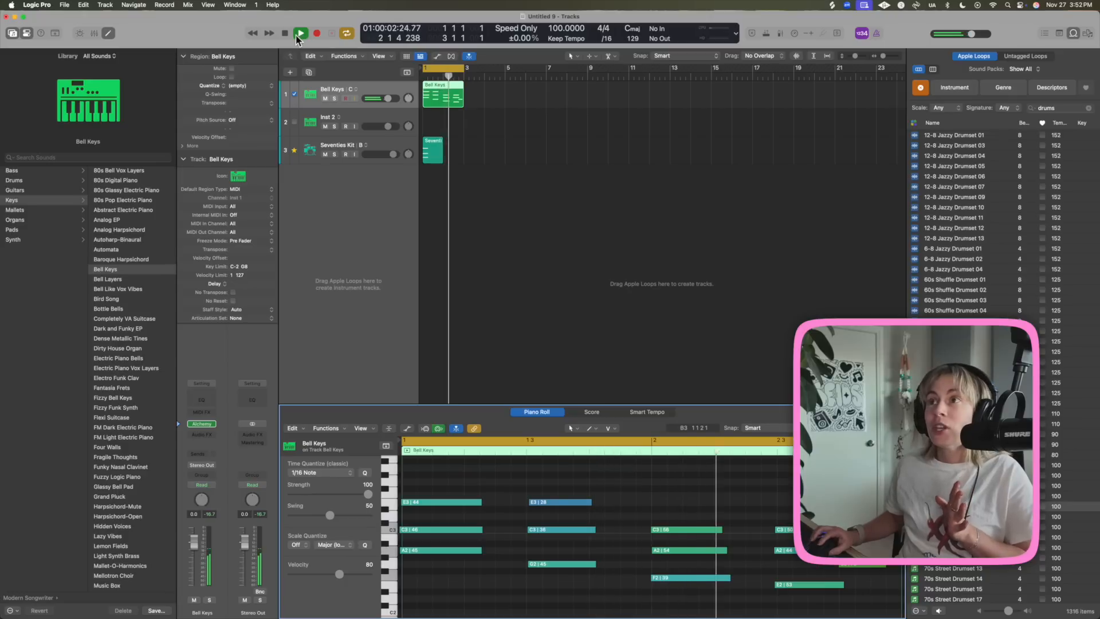